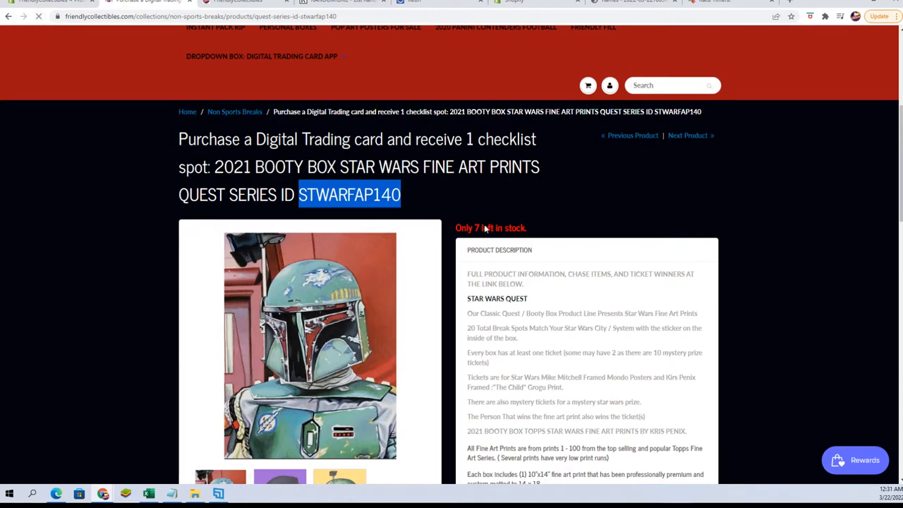
Go to the Friendly FILL collection and scroll to the Booty Box Star Wars Fine Art Prints quest listing.
{"action": "scroll", "scroll_direction": "up", "scroll_amount": 3}
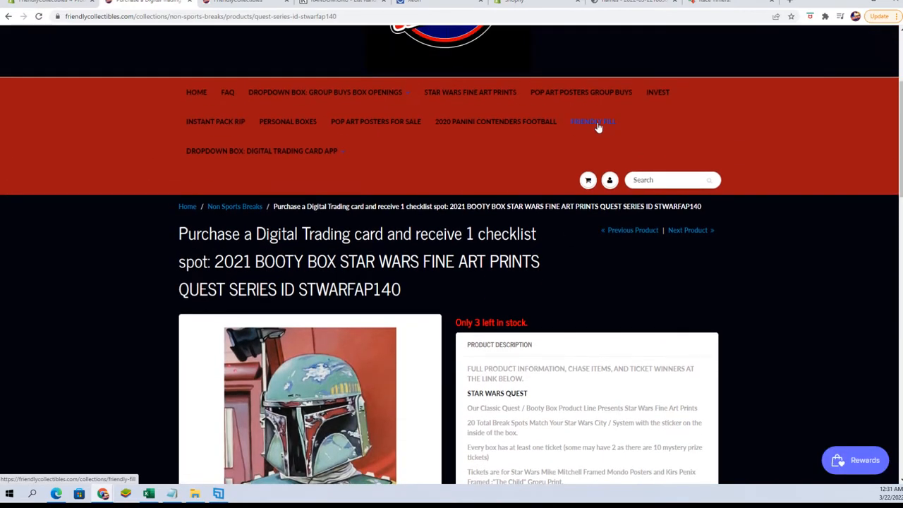
{"action": "left_click", "coordinate": [592, 122]}
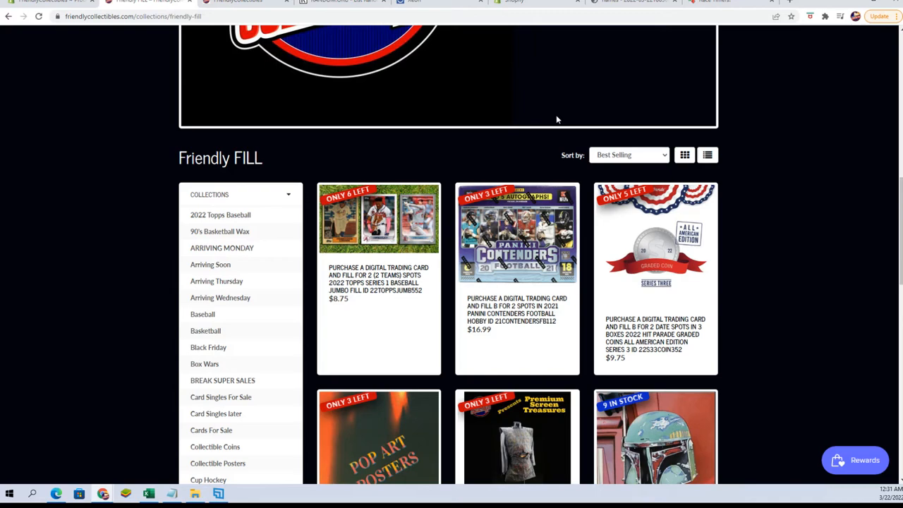
{"action": "scroll", "scroll_direction": "down", "scroll_amount": 3}
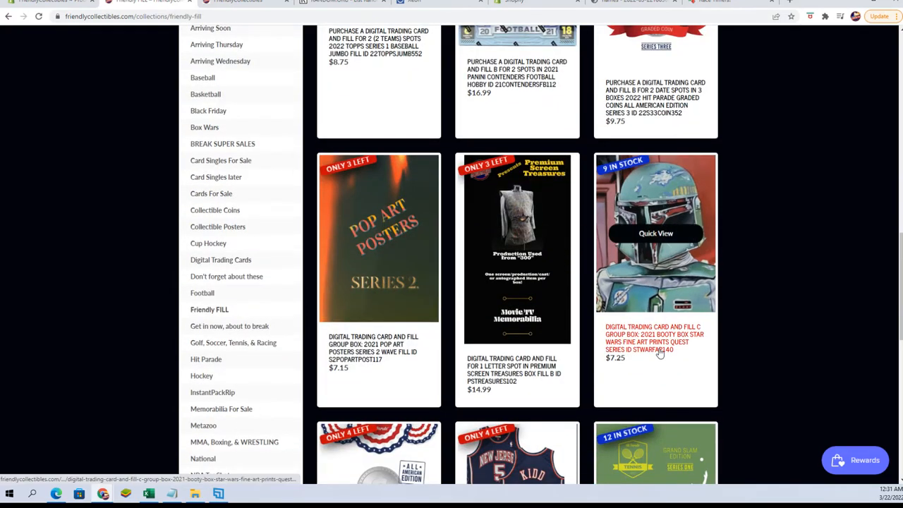
{"action": "scroll", "scroll_direction": "up", "scroll_amount": 3}
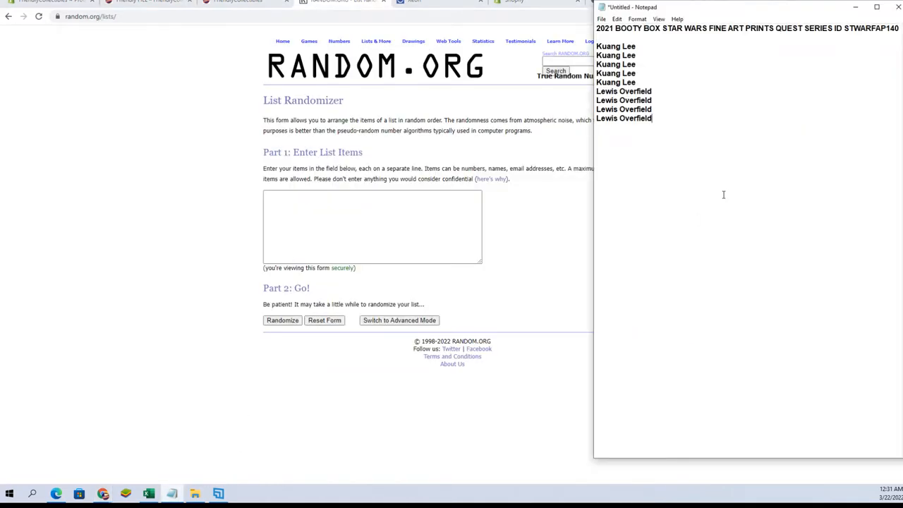
Paste the nine buyer names from Notepad into the list field and randomize them.
{"action": "right_click", "coordinate": [620, 80]}
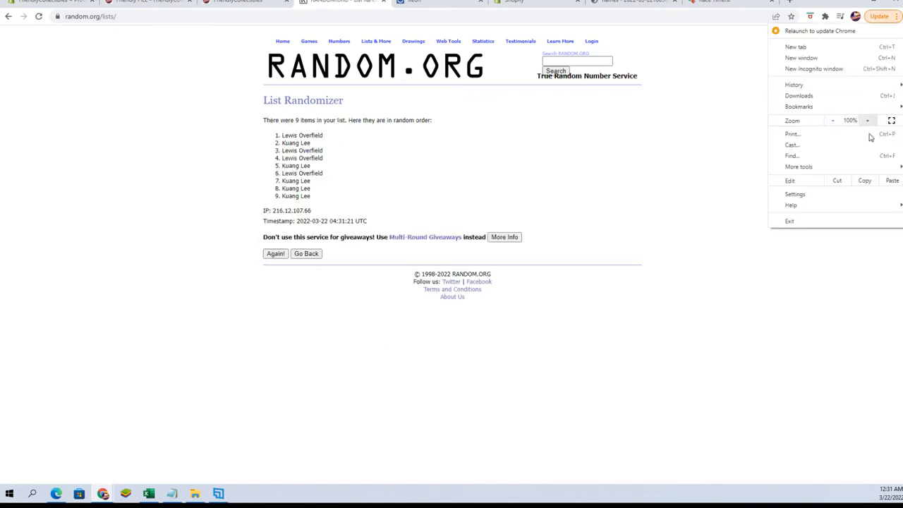
{"action": "left_click", "coordinate": [866, 119]}
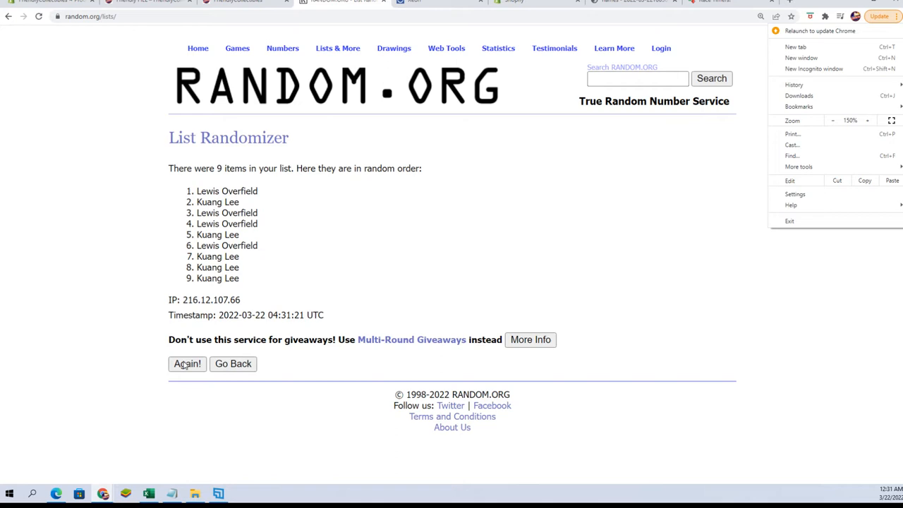
{"action": "left_click", "coordinate": [186, 364]}
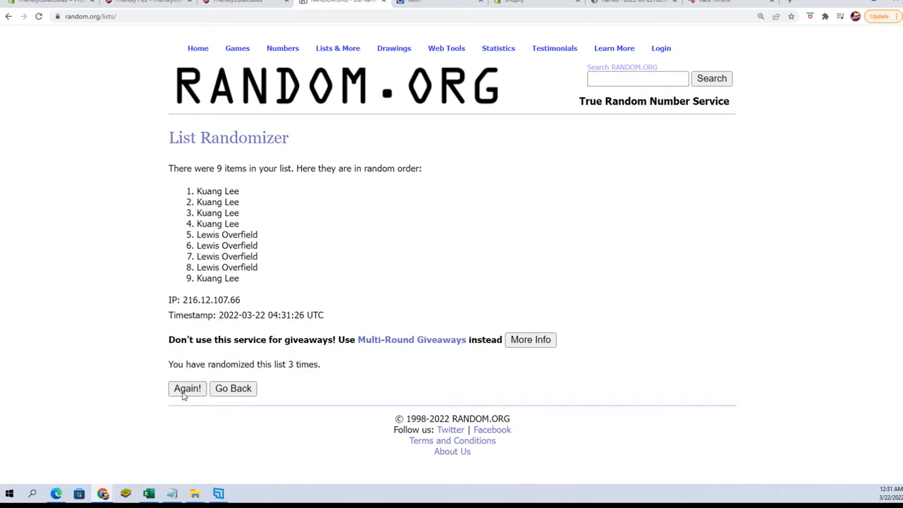
{"action": "left_click", "coordinate": [186, 388]}
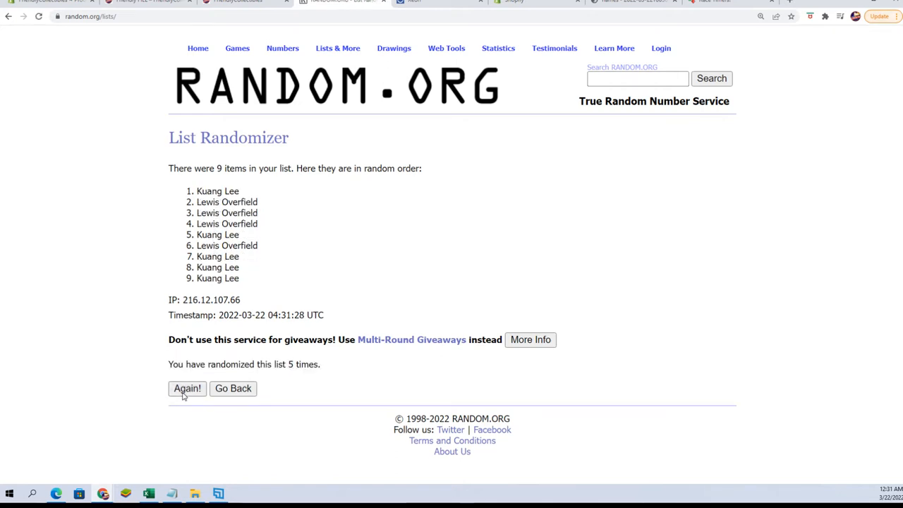
{"action": "left_click", "coordinate": [186, 387]}
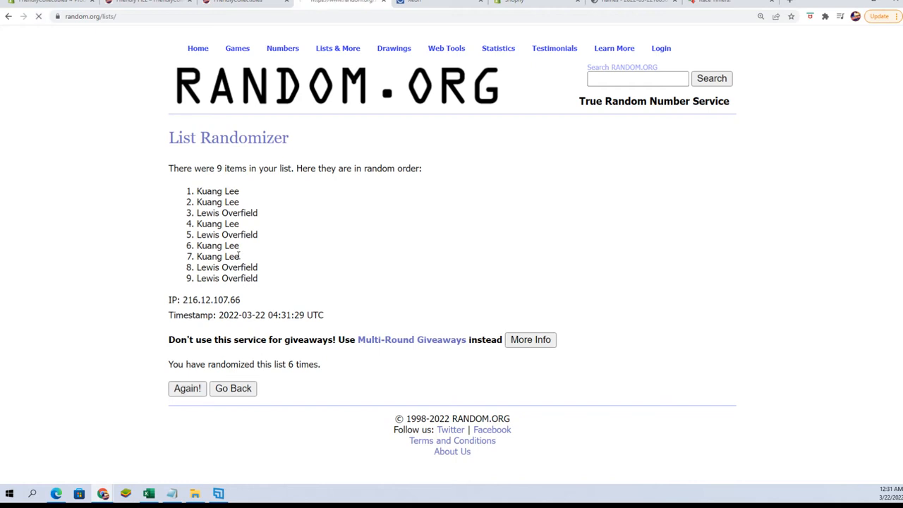
{"action": "left_click", "coordinate": [186, 388]}
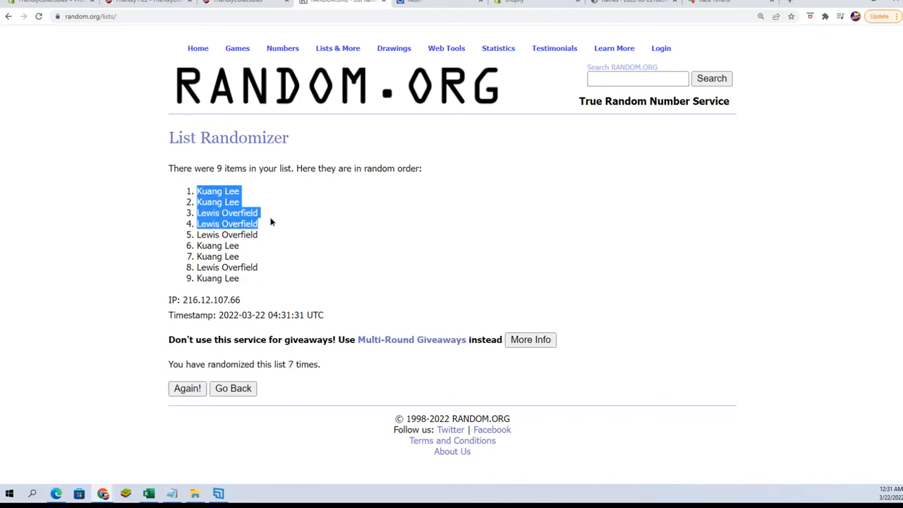
{"action": "mouse_move", "coordinate": [407, 288]}
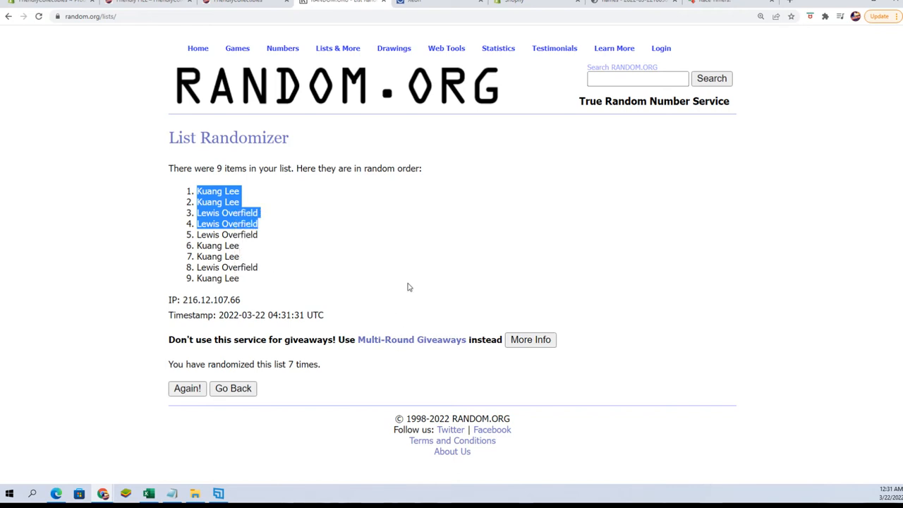
{"action": "mouse_move", "coordinate": [438, 264]}
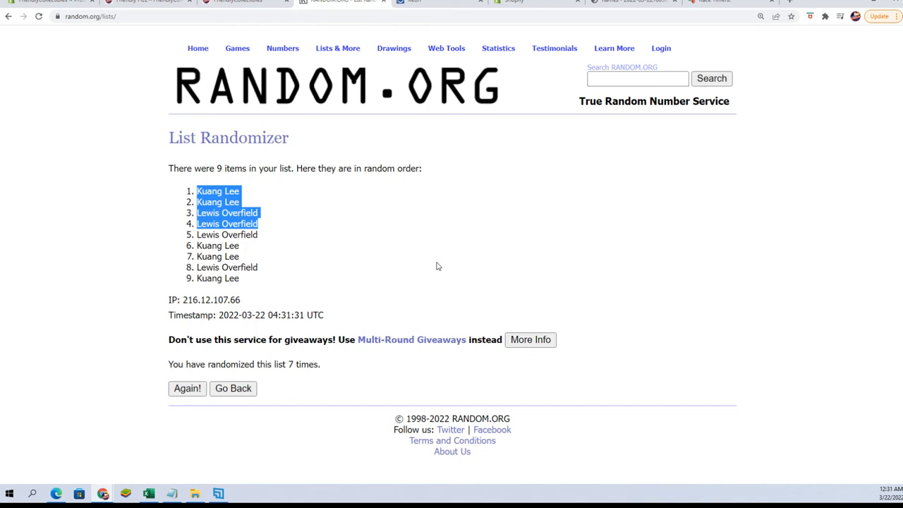
{"action": "mouse_move", "coordinate": [158, 50]}
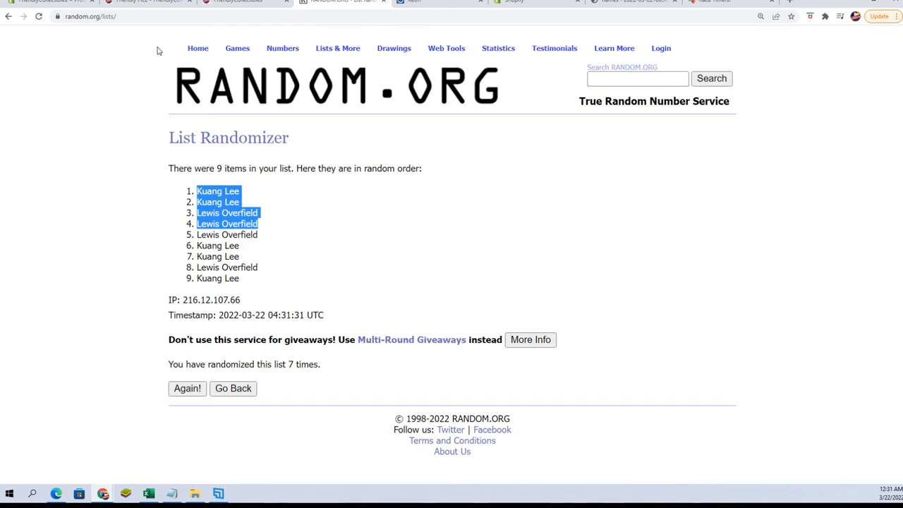